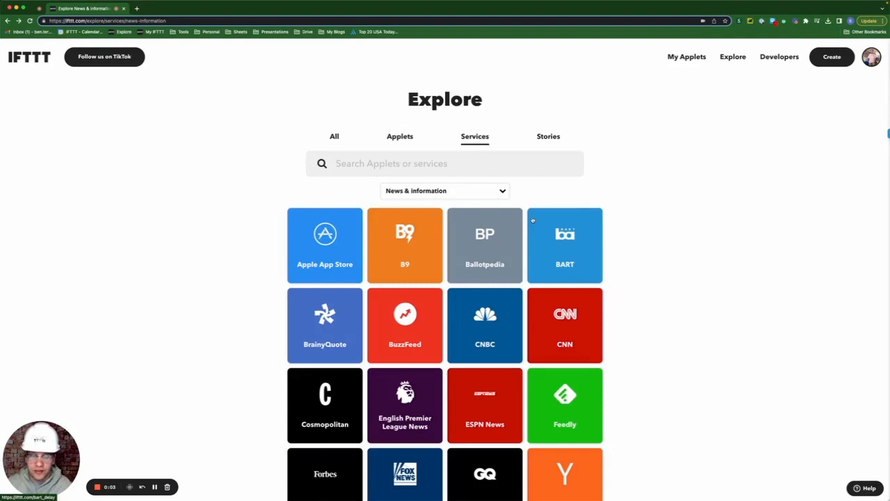
- Review the CNBC, Bon Appétit, TechCrunch, BuzzFeed and GQ IFTTT integration pages in turn
{"action": "scroll", "scroll_direction": "down", "scroll_amount": 3}
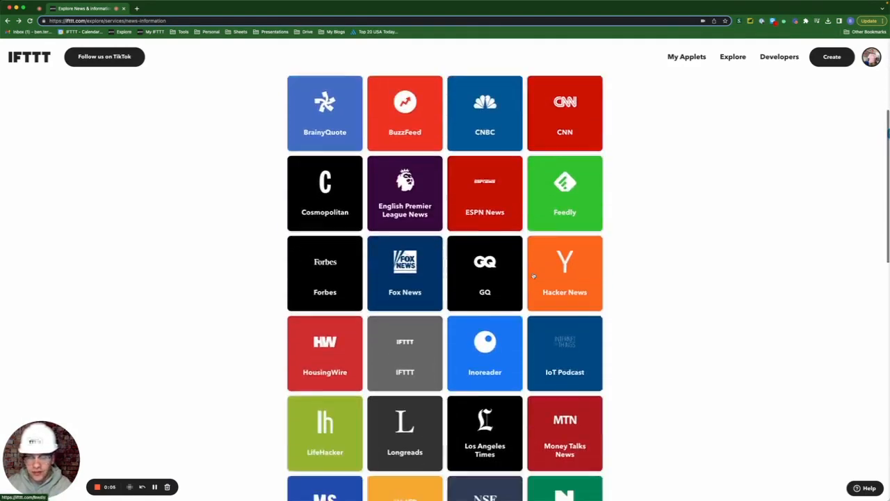
{"action": "scroll", "scroll_direction": "down", "scroll_amount": 3}
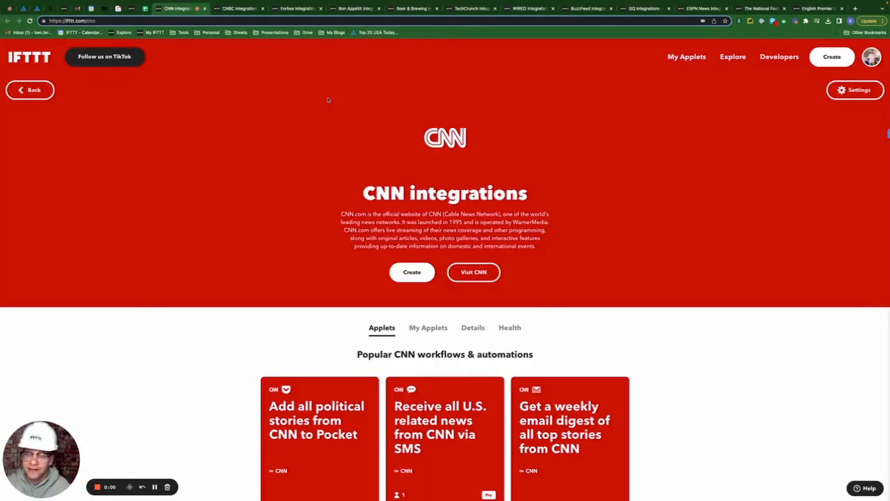
{"action": "left_click", "coordinate": [237, 8]}
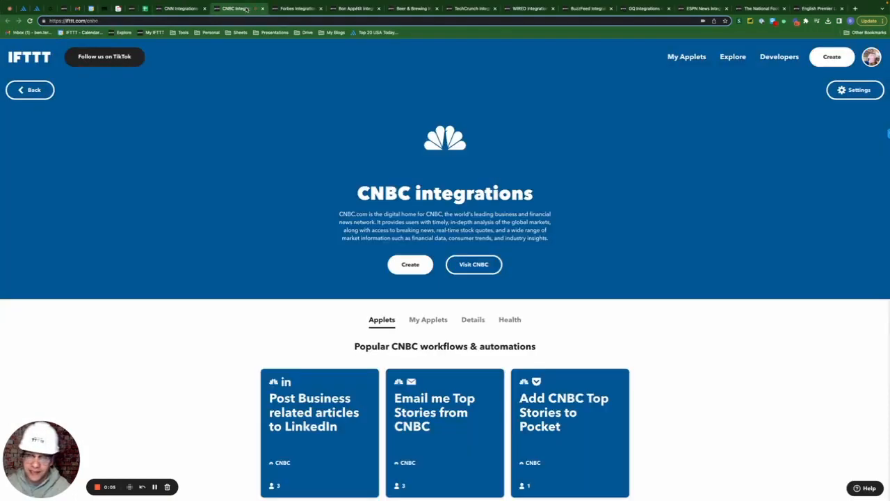
{"action": "left_click", "coordinate": [353, 8]}
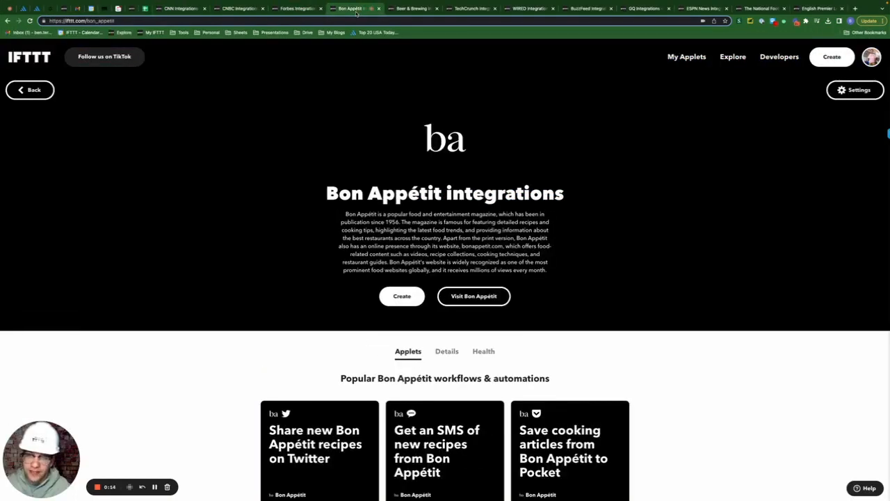
{"action": "left_click", "coordinate": [468, 8]}
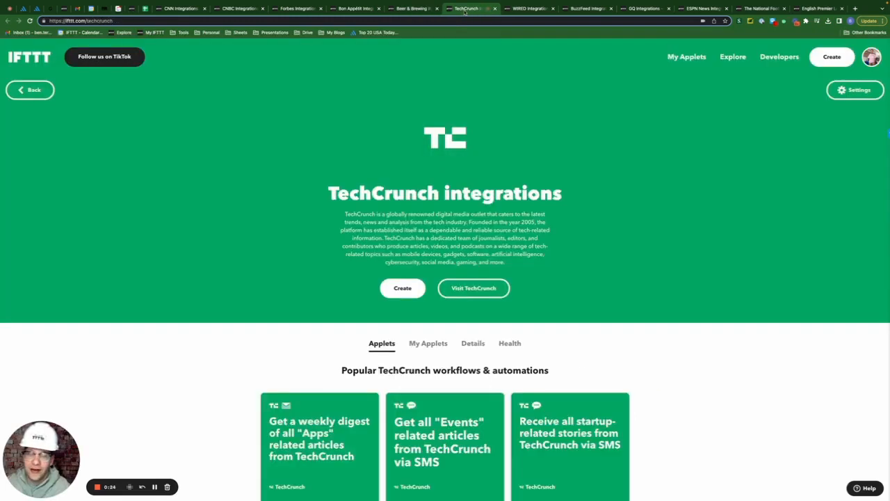
{"action": "left_click", "coordinate": [587, 8]}
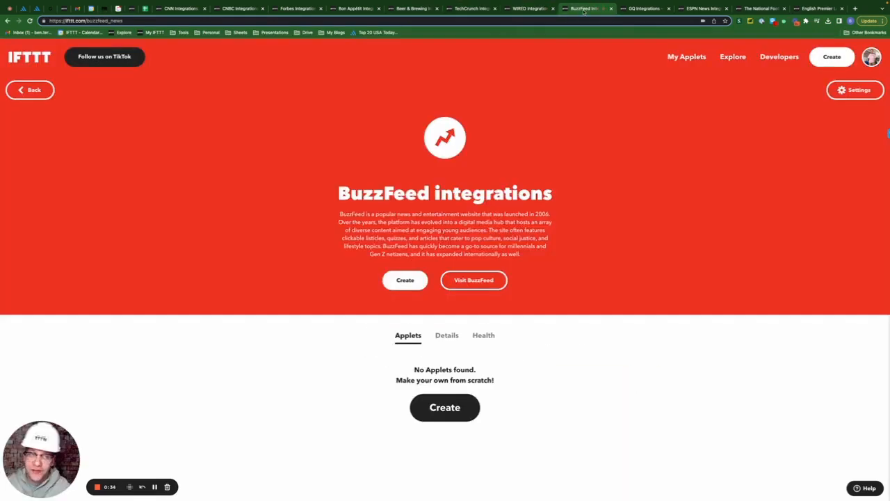
{"action": "left_click", "coordinate": [643, 8]}
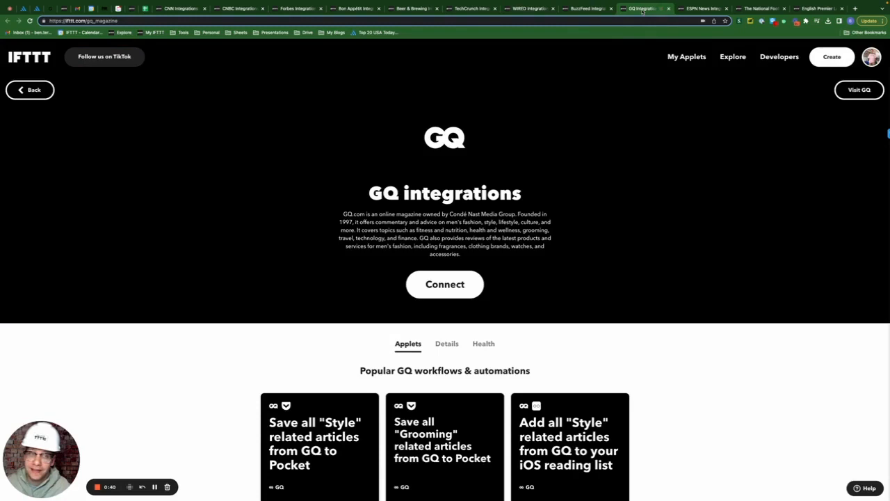
{"action": "left_click", "coordinate": [754, 8]}
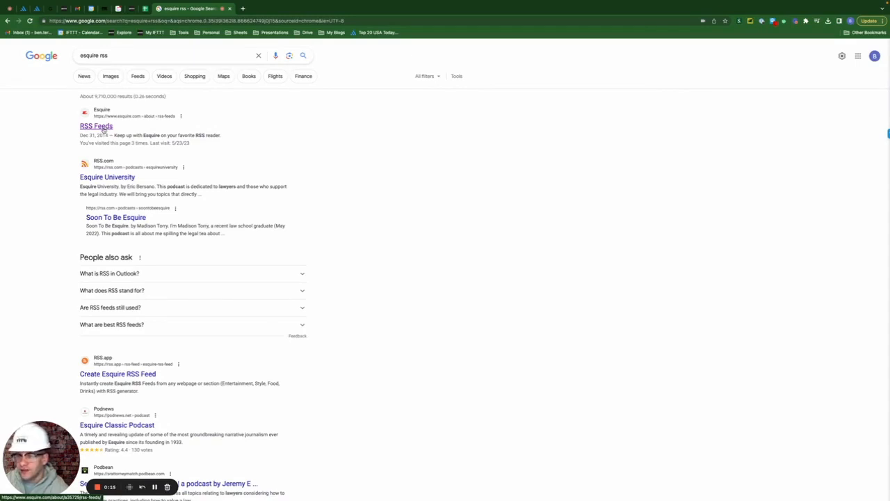
- Find Esquire's RSS Feeds article and pick out the Style feed address
{"action": "left_click", "coordinate": [96, 125]}
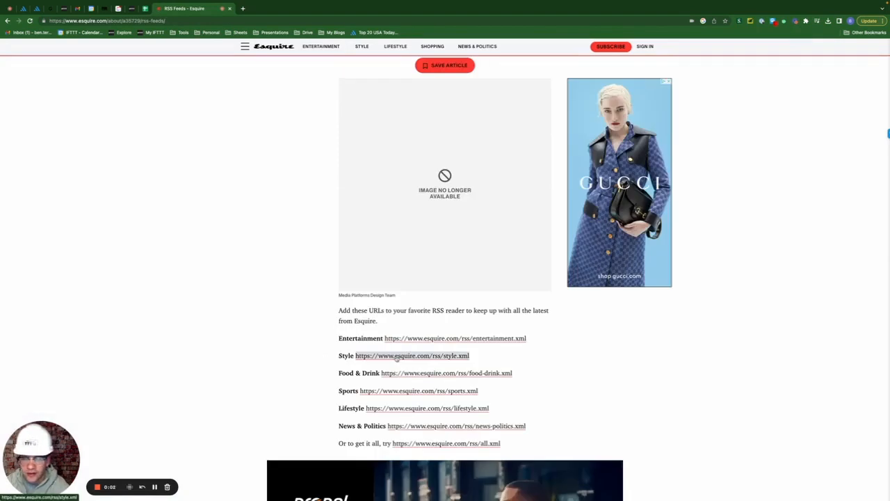
{"action": "left_click", "coordinate": [412, 356]}
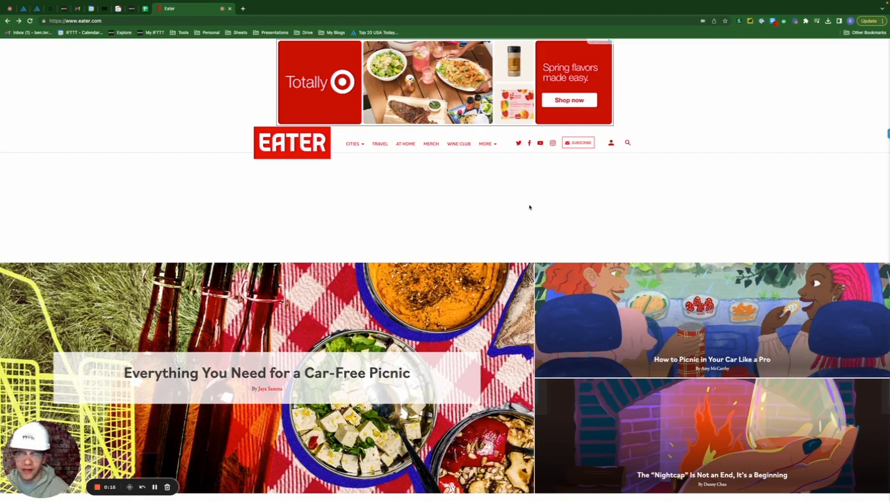
- View the page source of Eater's San Francisco edition and search within it
{"action": "left_click", "coordinate": [353, 143]}
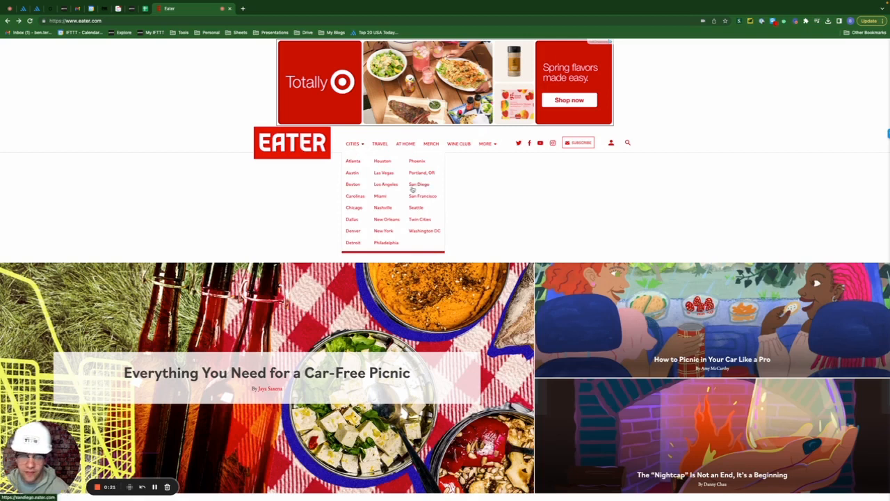
{"action": "mouse_move", "coordinate": [420, 197]}
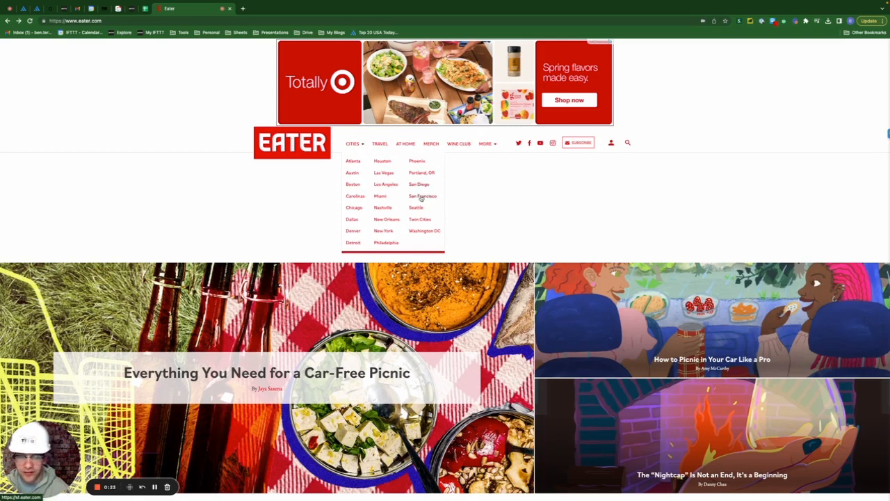
{"action": "left_click", "coordinate": [422, 195]}
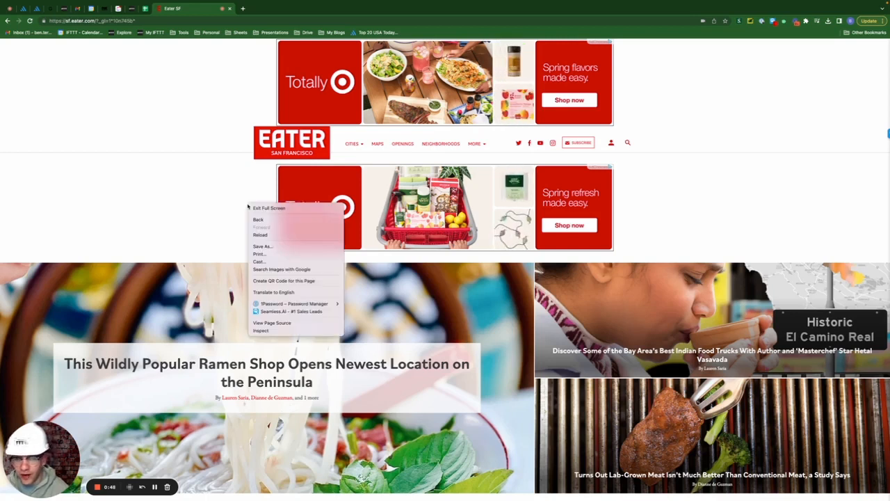
{"action": "mouse_move", "coordinate": [272, 322]}
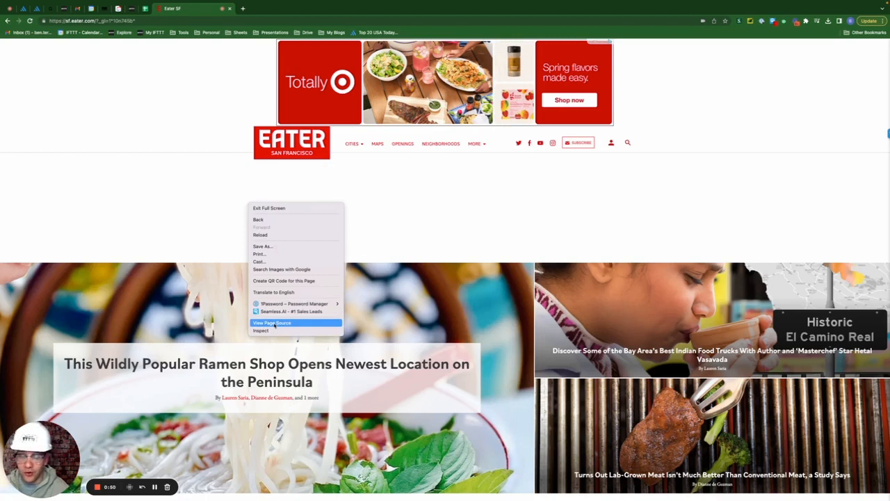
{"action": "left_click", "coordinate": [273, 322]}
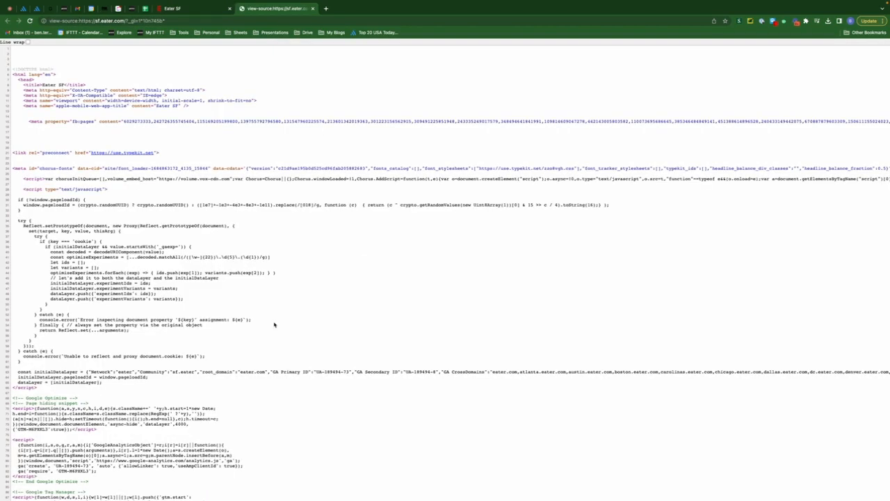
{"action": "key", "text": "ctrl+f"}
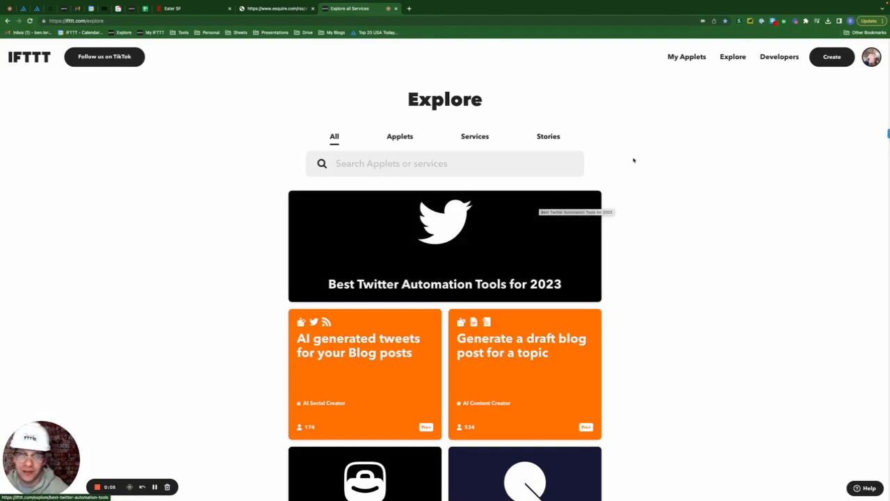
{"action": "left_click", "coordinate": [831, 56]}
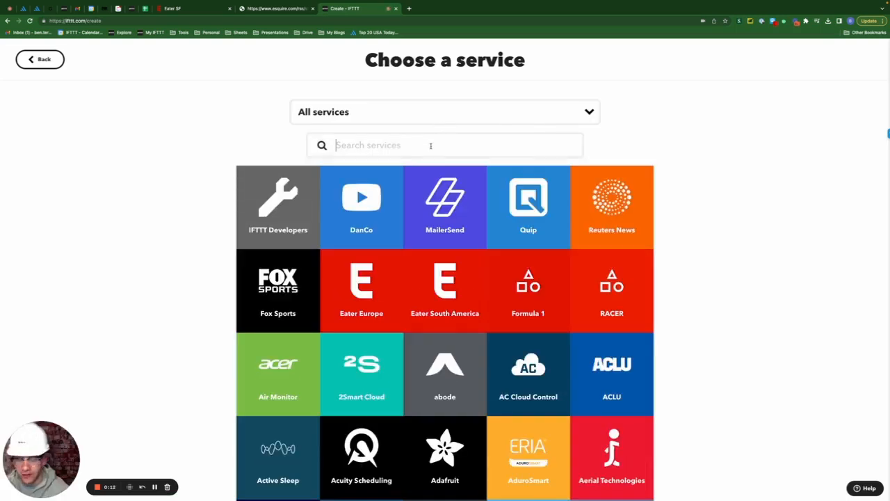
{"action": "type", "text": "rss"}
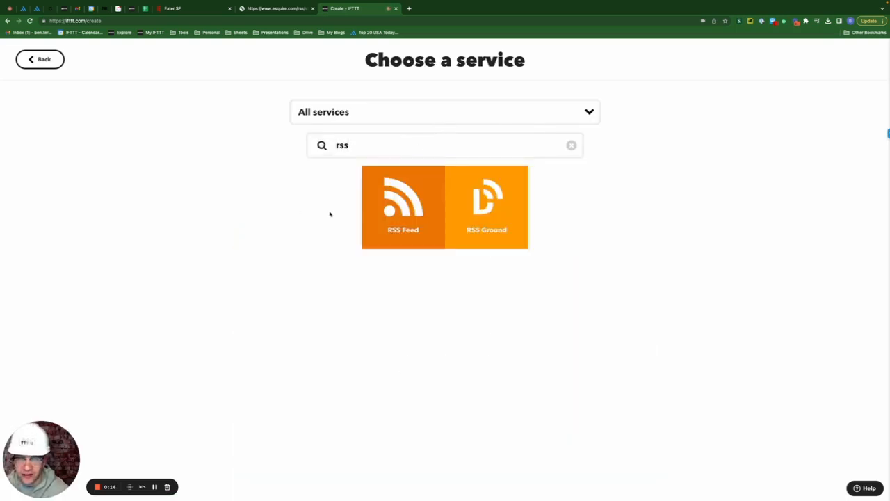
{"action": "left_click", "coordinate": [403, 206]}
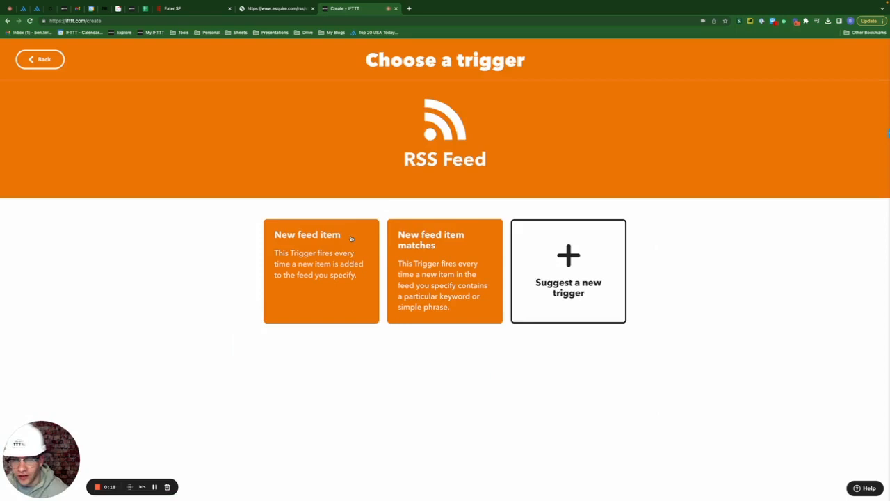
{"action": "left_click", "coordinate": [320, 234]}
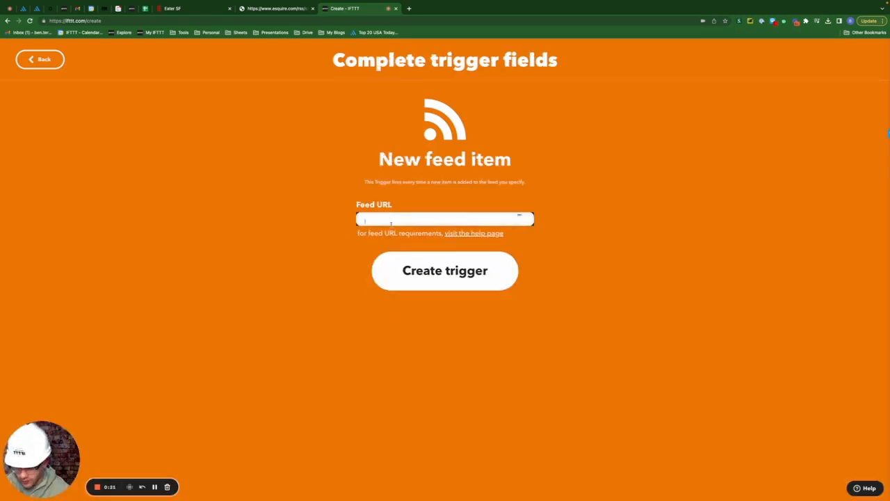
{"action": "type", "text": "https://www.esquire.com/rss/style.xml/"}
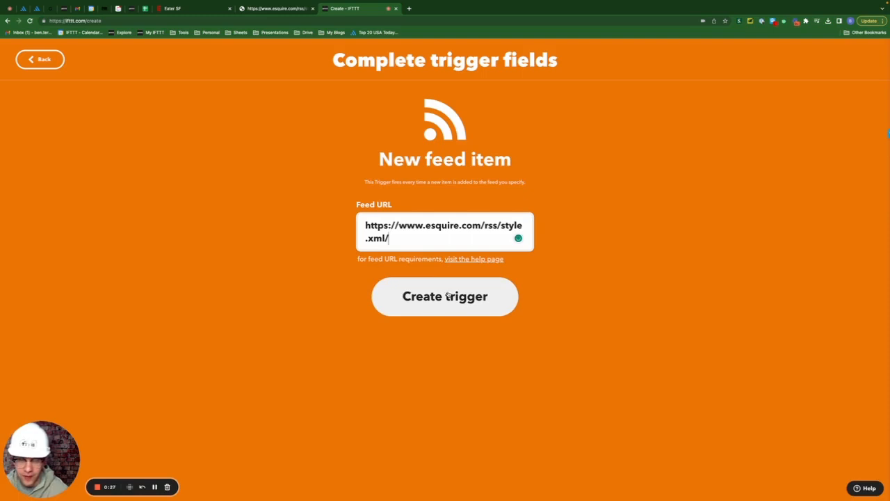
{"action": "left_click", "coordinate": [445, 294]}
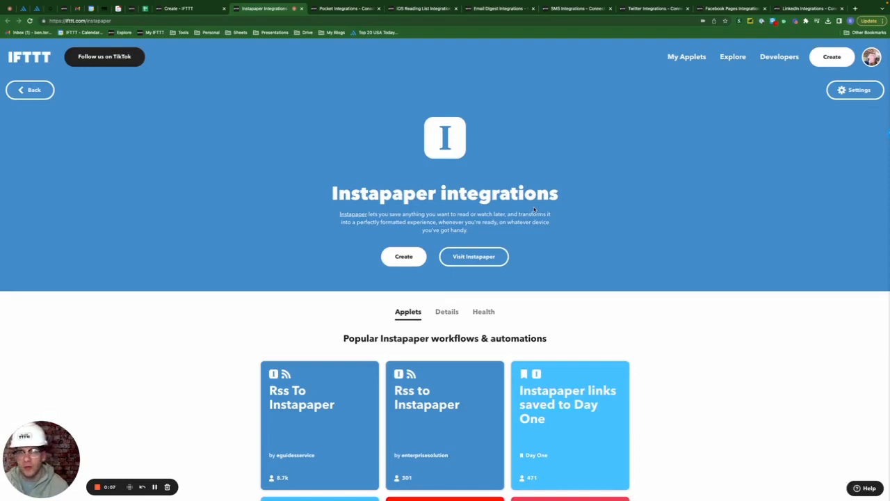
{"action": "mouse_move", "coordinate": [423, 77]}
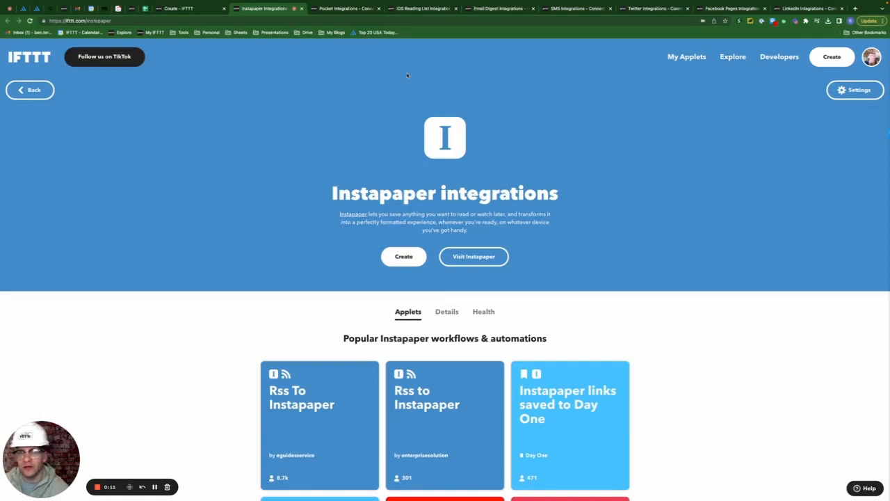
- Review the Pocket, iOS Reading List, Email Digest, SMS and Twitter IFTTT integration pages in turn
{"action": "left_click", "coordinate": [341, 9]}
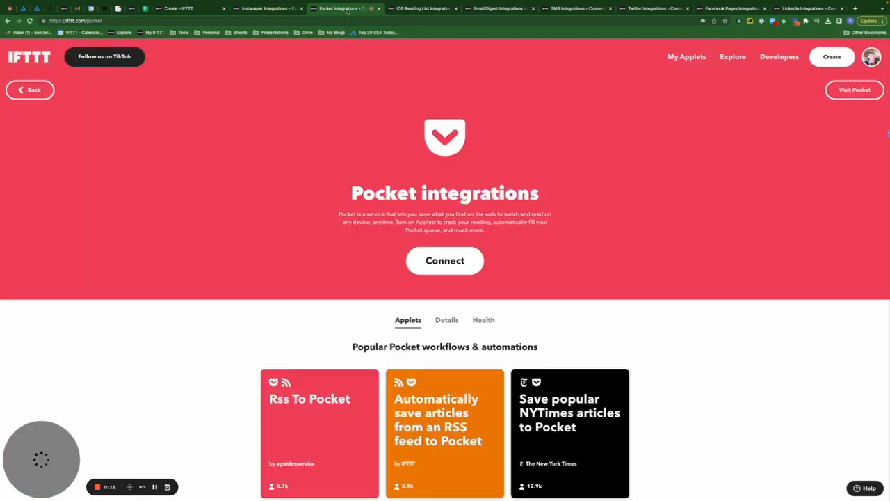
{"action": "left_click", "coordinate": [417, 9]}
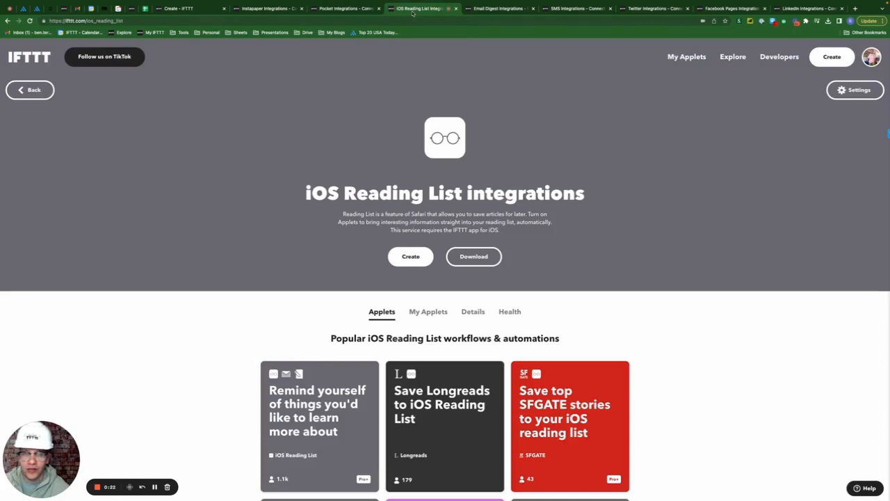
{"action": "left_click", "coordinate": [495, 8]}
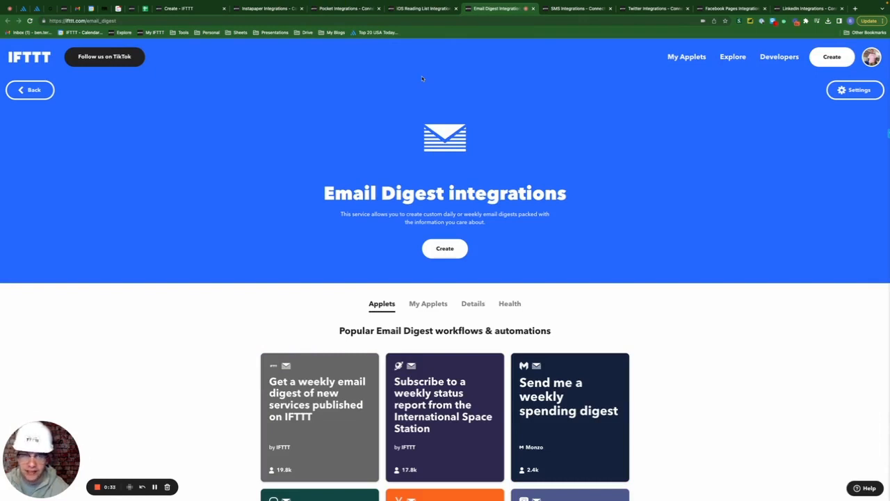
{"action": "left_click", "coordinate": [577, 8]}
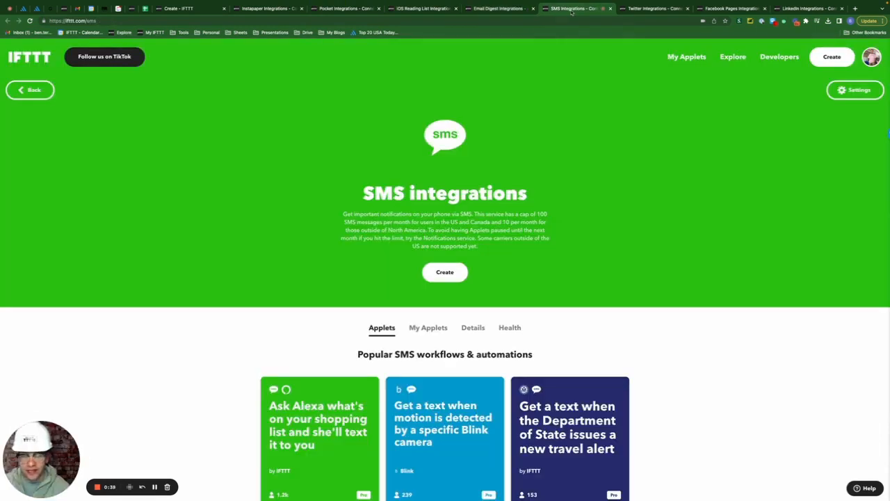
{"action": "left_click", "coordinate": [651, 8]}
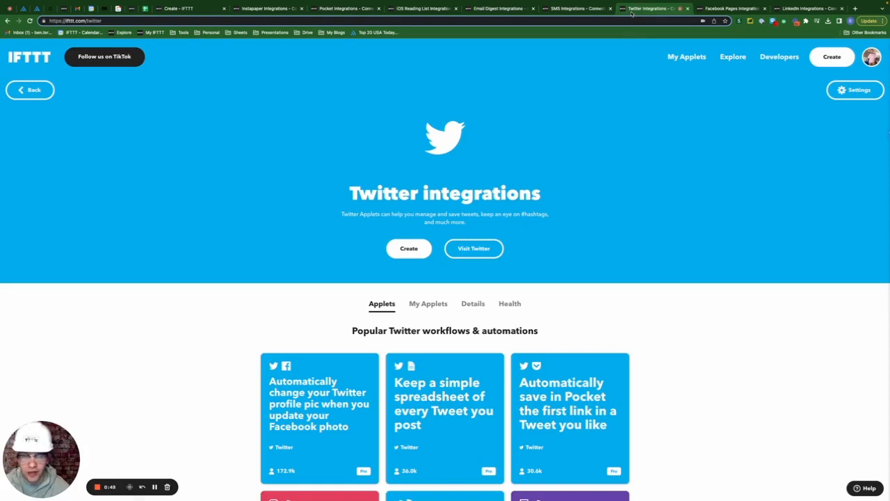
{"action": "left_click", "coordinate": [730, 8]}
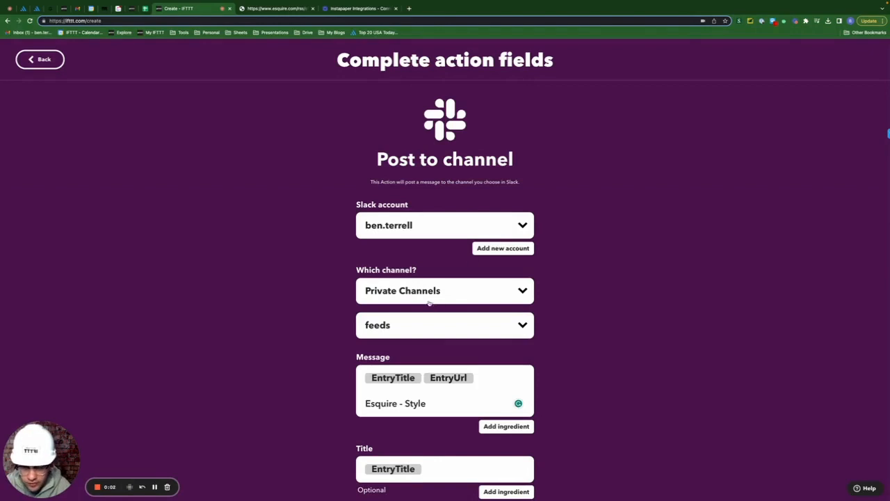
{"action": "mouse_move", "coordinate": [409, 335]}
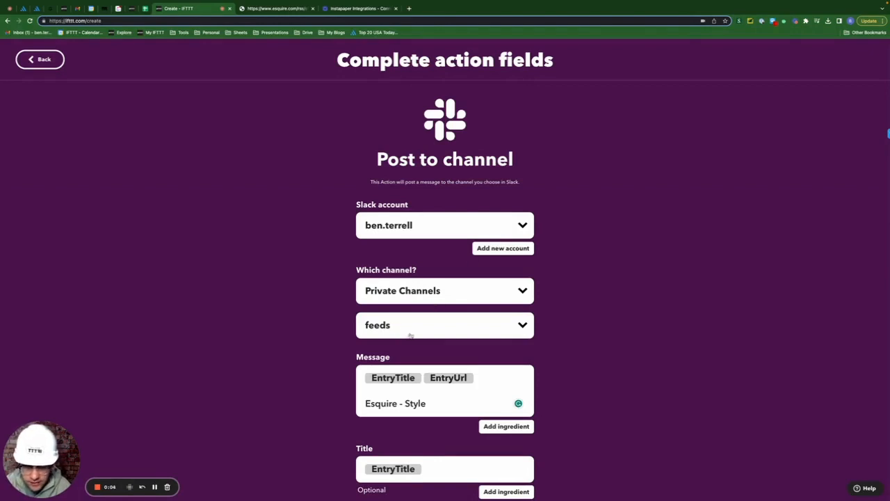
- Set the Slack post message to EntryTitle and EntryUrl, create the action and finish the applet
{"action": "scroll", "scroll_direction": "down", "scroll_amount": 3}
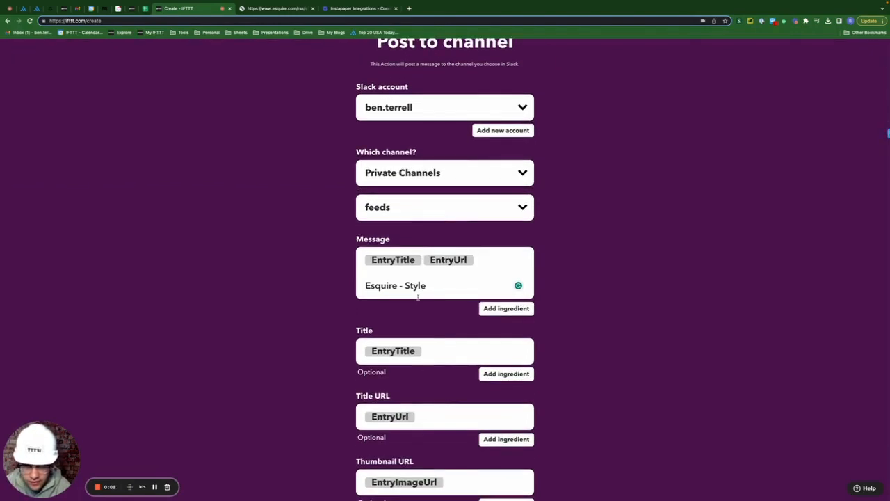
{"action": "left_click", "coordinate": [445, 260]}
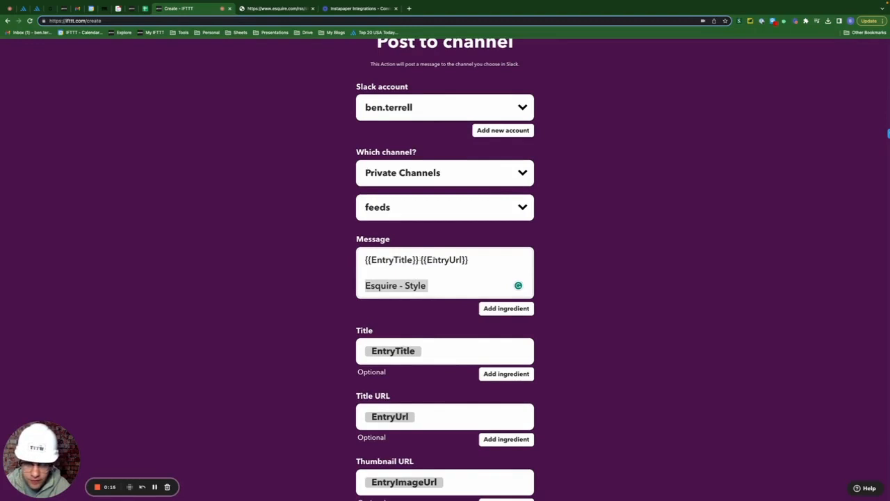
{"action": "scroll", "scroll_direction": "down", "scroll_amount": 3}
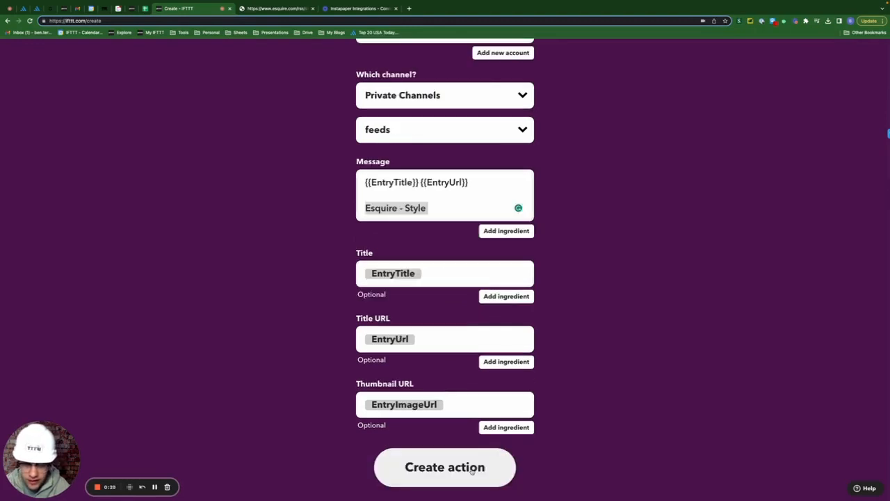
{"action": "left_click", "coordinate": [445, 467]}
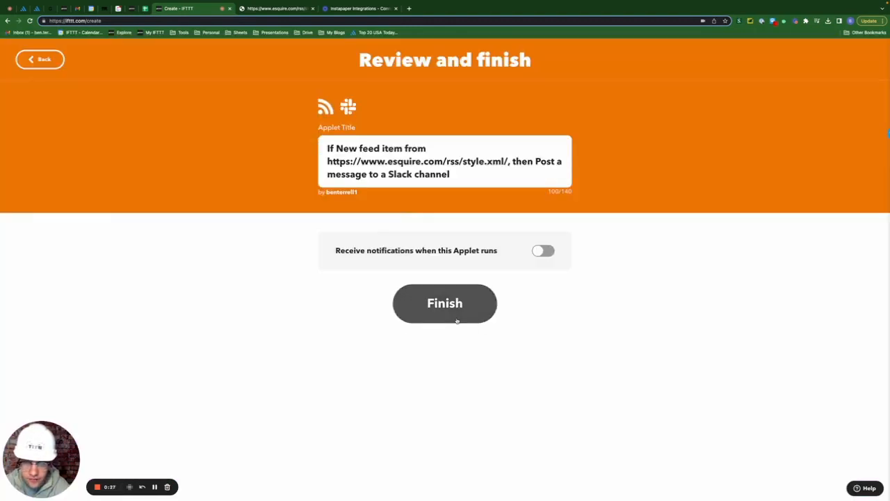
{"action": "left_click", "coordinate": [445, 303]}
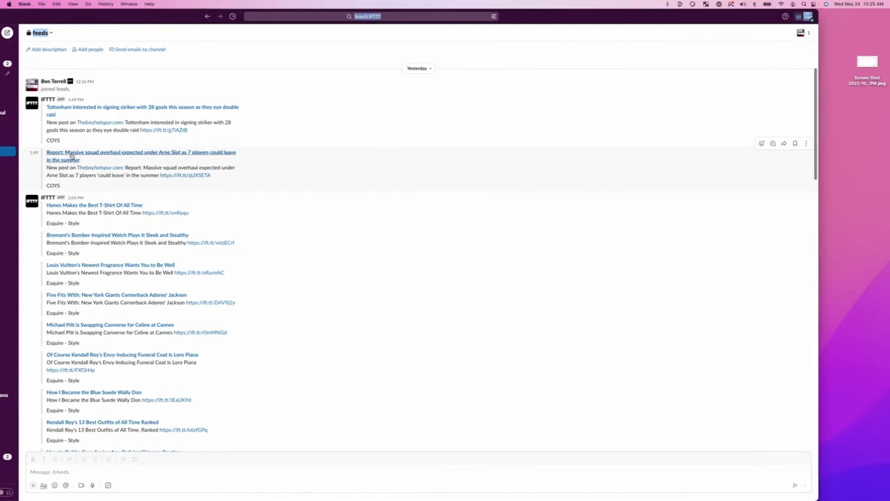
- Scroll through the Esquire Style IFTTT posts in Slack's private feeds channel
{"action": "scroll", "scroll_direction": "down", "scroll_amount": 3}
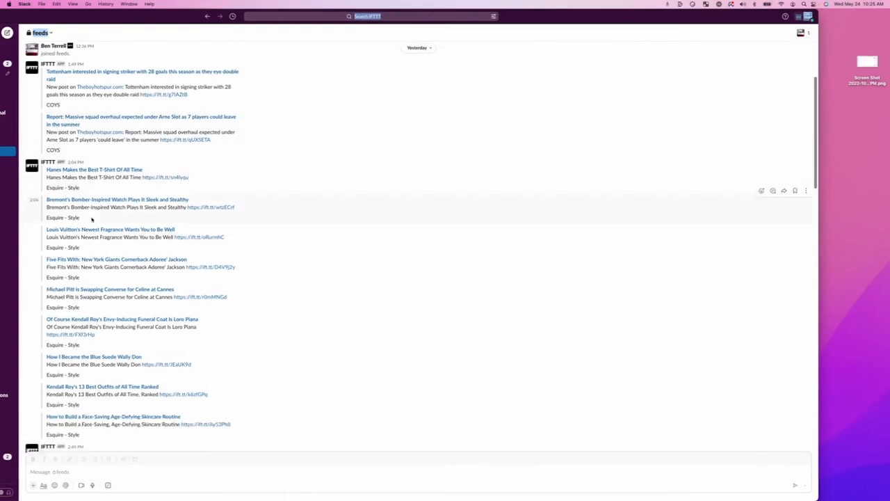
{"action": "scroll", "scroll_direction": "down", "scroll_amount": 3}
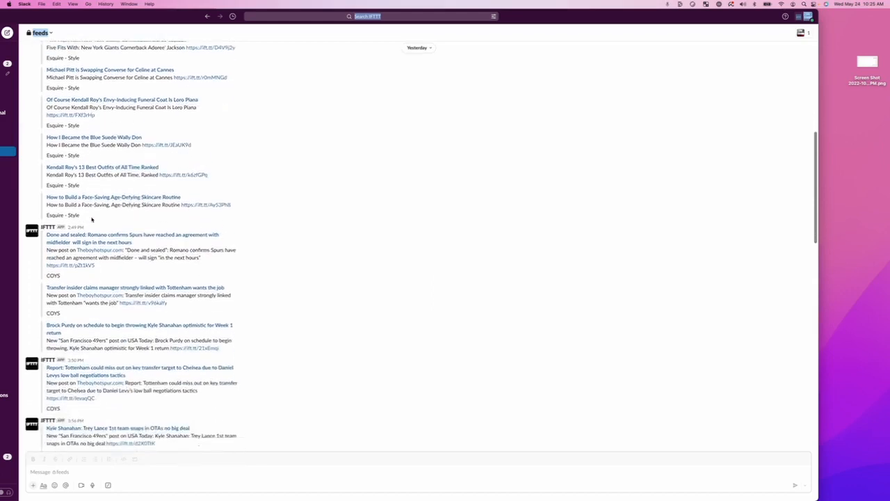
{"action": "scroll", "scroll_direction": "down", "scroll_amount": 3}
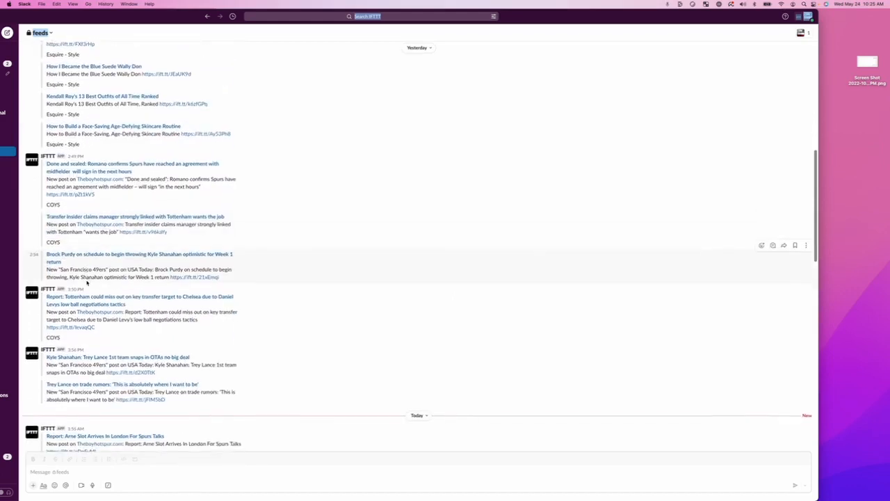
{"action": "scroll", "scroll_direction": "down", "scroll_amount": 3}
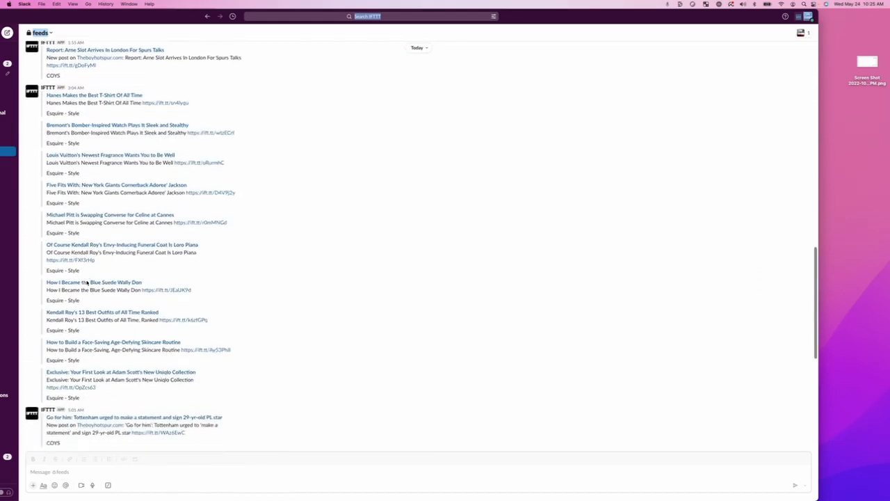
{"action": "scroll", "scroll_direction": "down", "scroll_amount": 3}
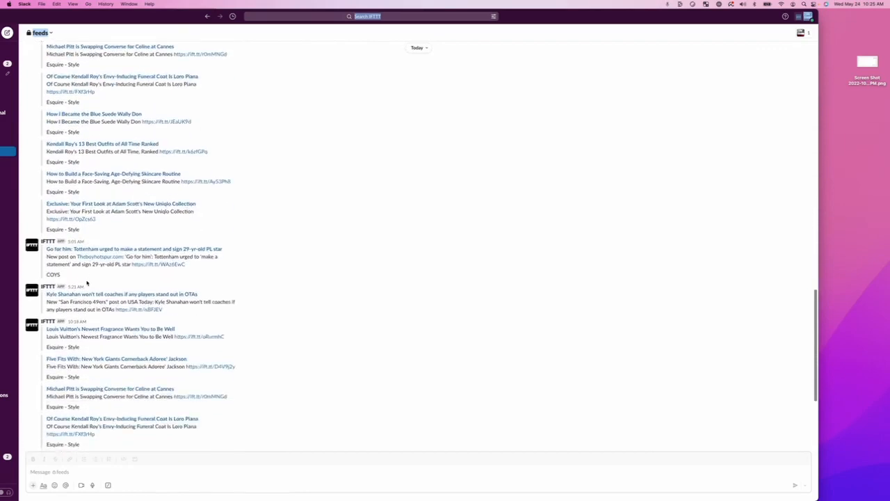
{"action": "scroll", "scroll_direction": "down", "scroll_amount": 3}
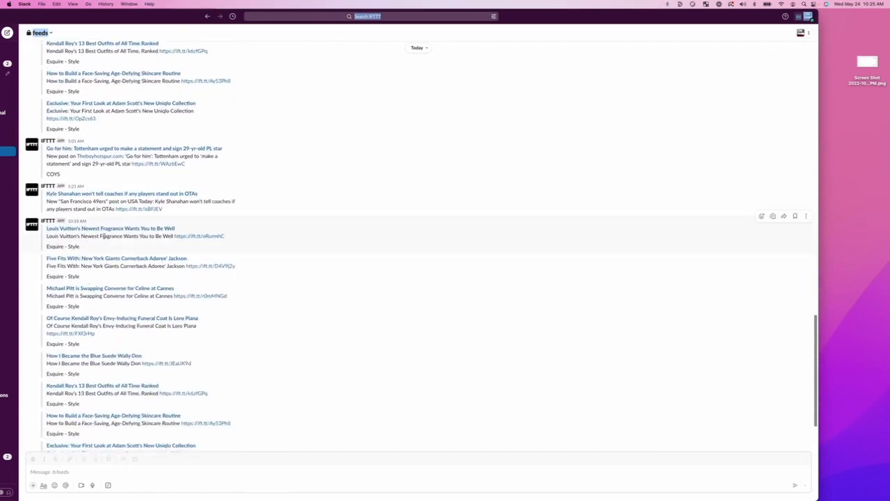